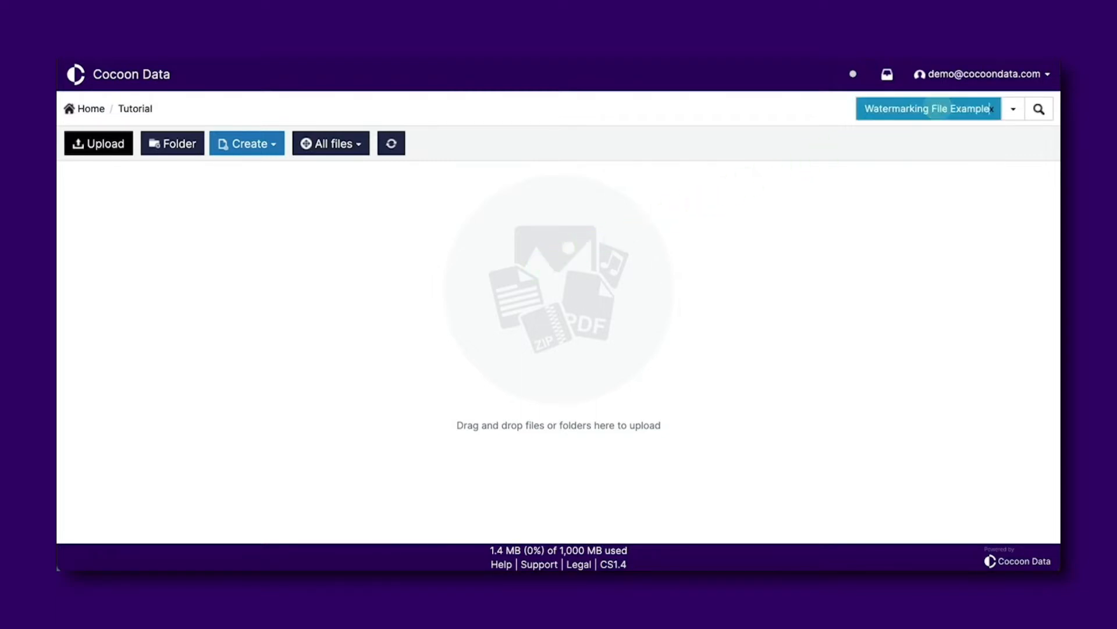
- Search for 'Watermarking File Example' and select Watermarking File Example.docx
{"action": "left_click", "coordinate": [1039, 108]}
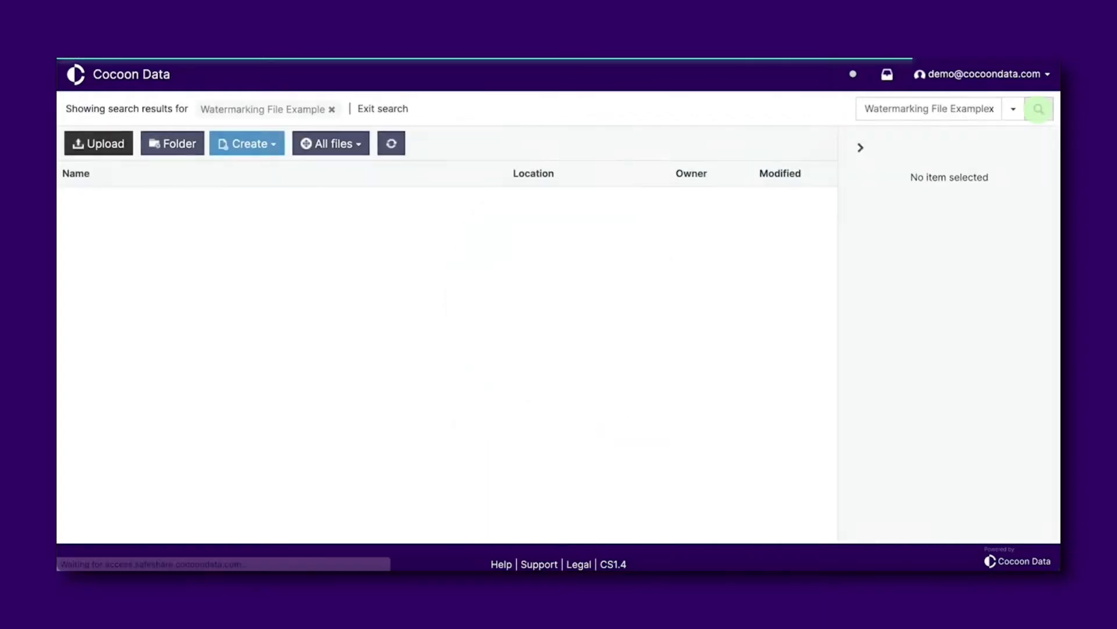
{"action": "left_click", "coordinate": [1038, 108]}
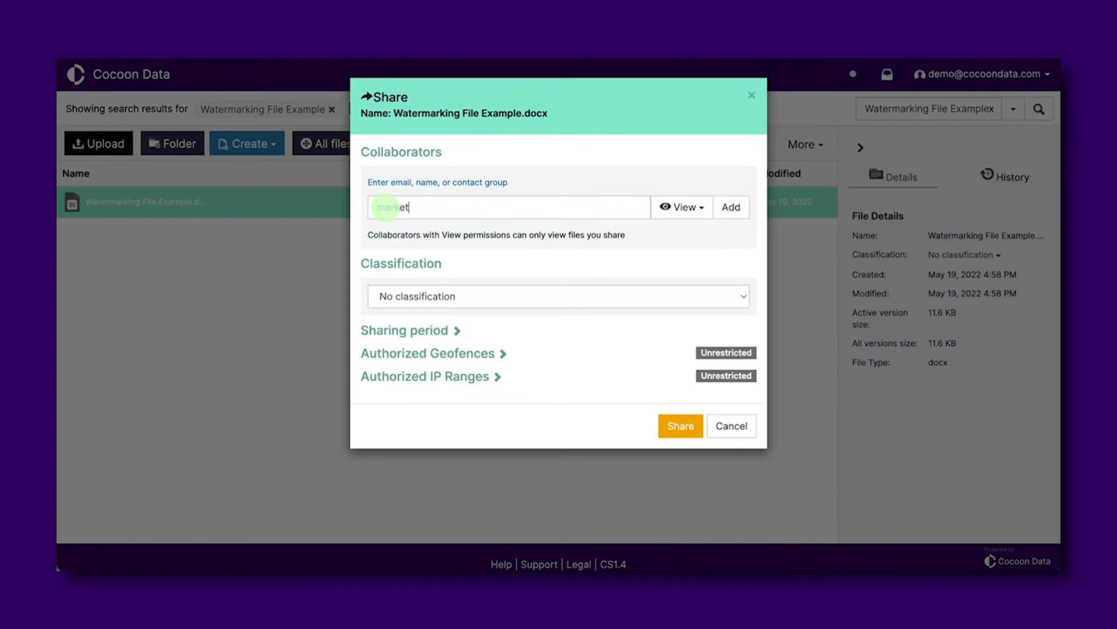
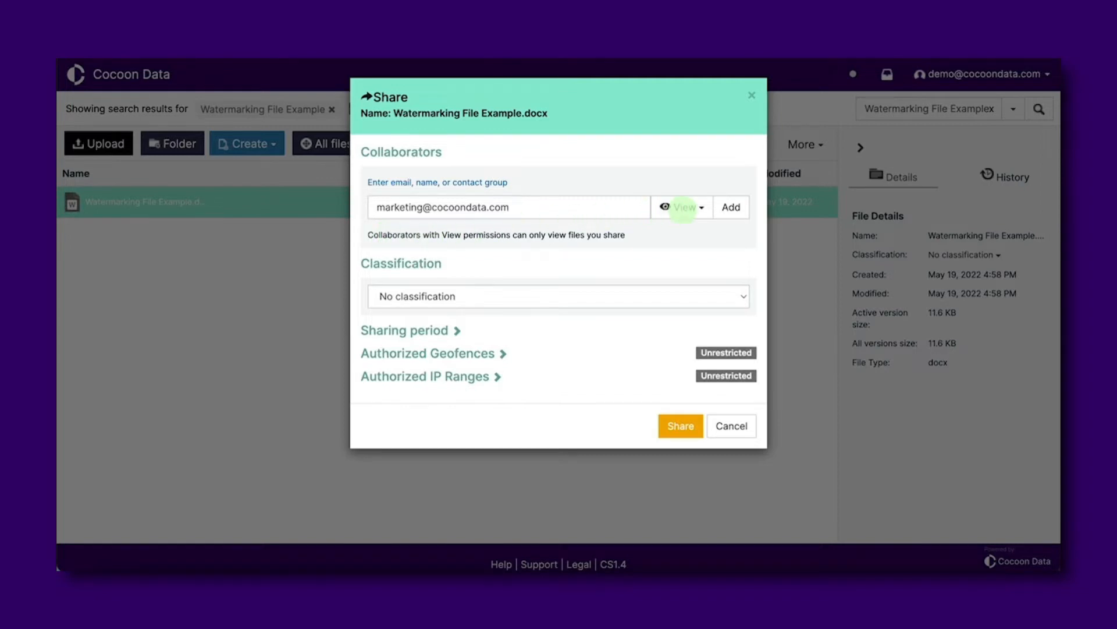
{"action": "left_click", "coordinate": [682, 207]}
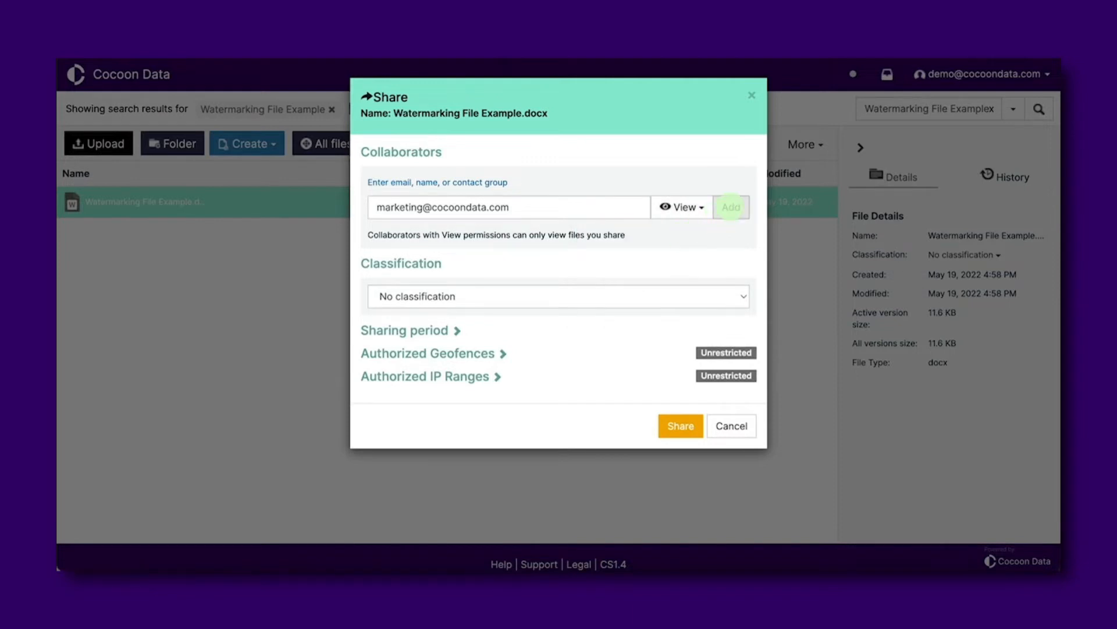
{"action": "left_click", "coordinate": [730, 207]}
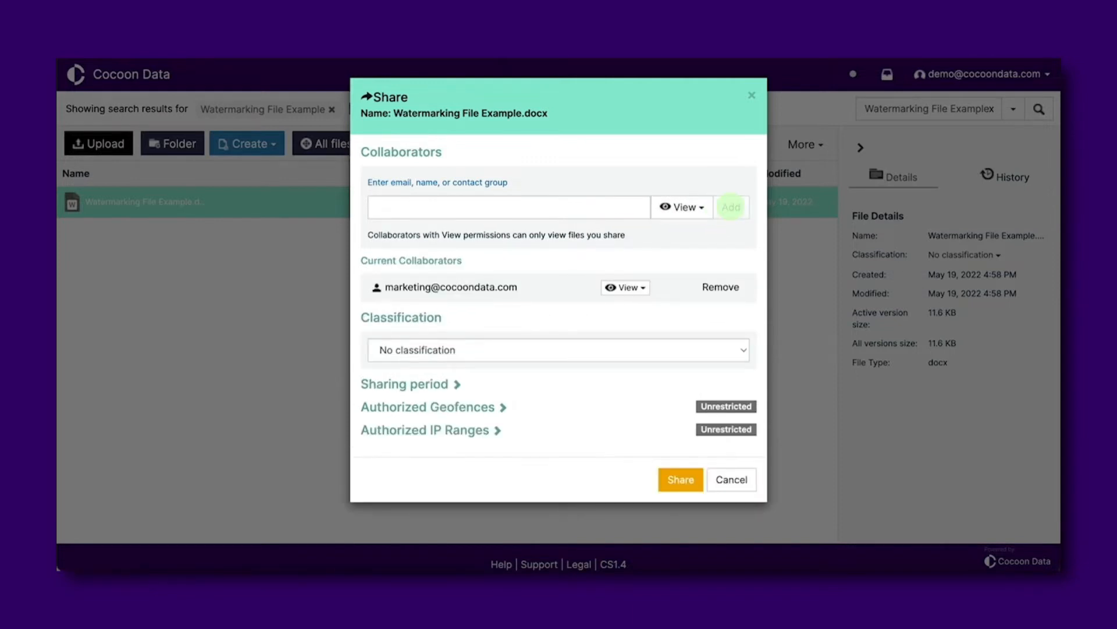
{"action": "left_click", "coordinate": [679, 479]}
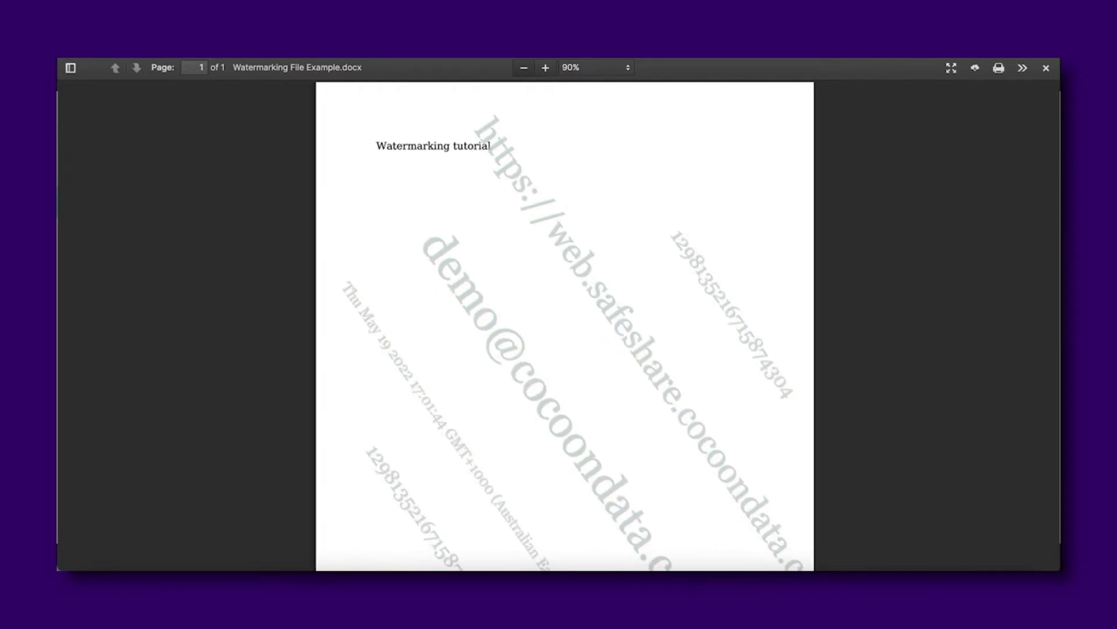
{"action": "left_click", "coordinate": [524, 67]}
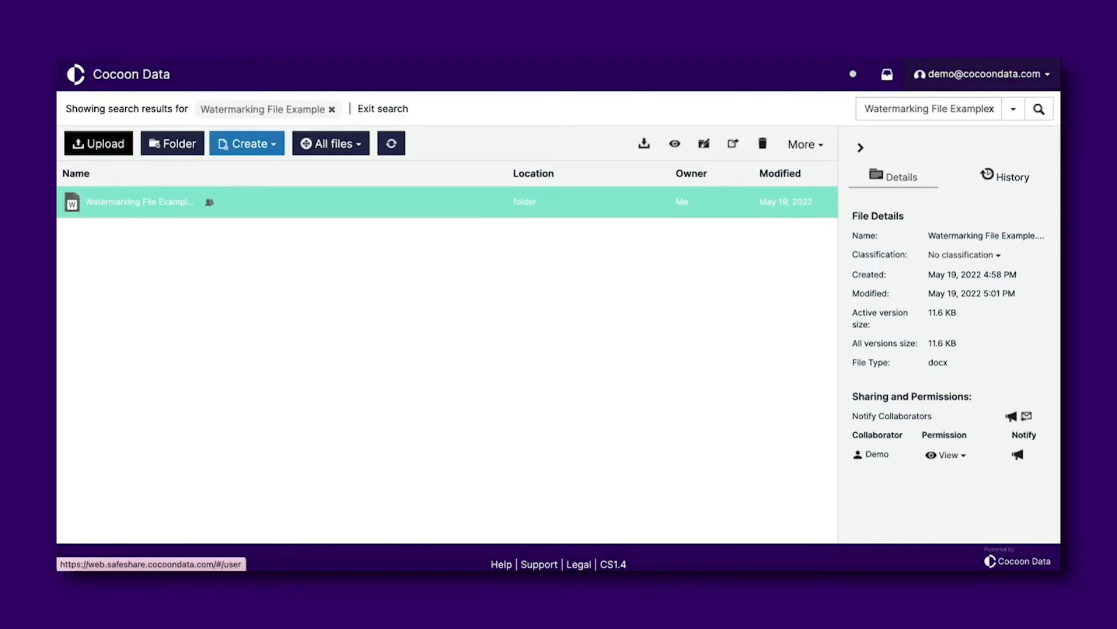
{"action": "mouse_move", "coordinate": [998, 77]}
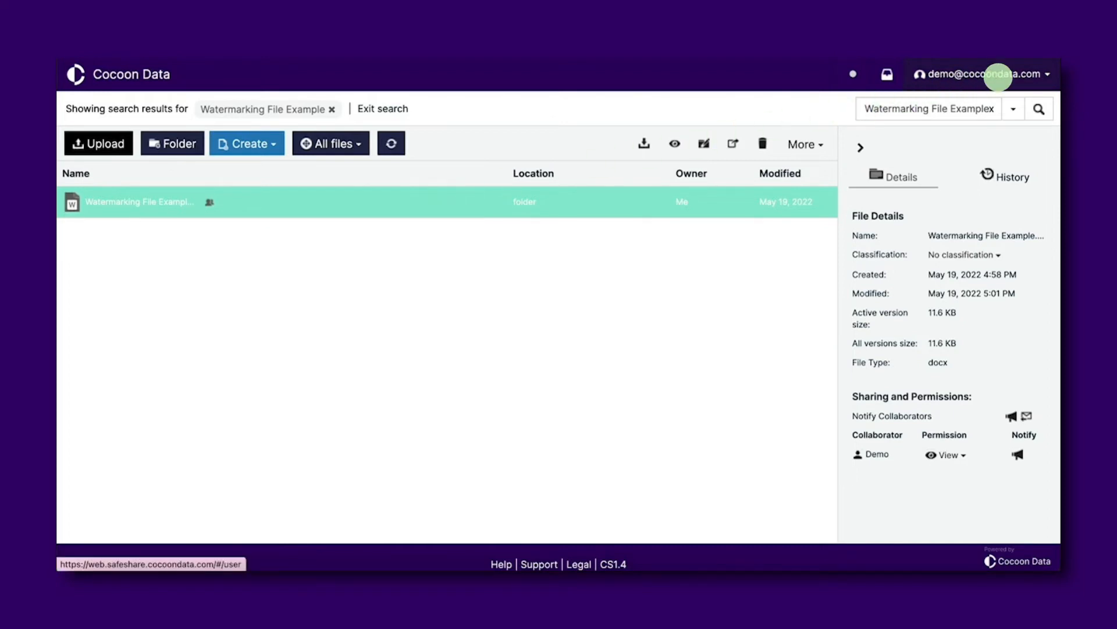
- Go to Administration from the account dropdown
{"action": "left_click", "coordinate": [982, 74]}
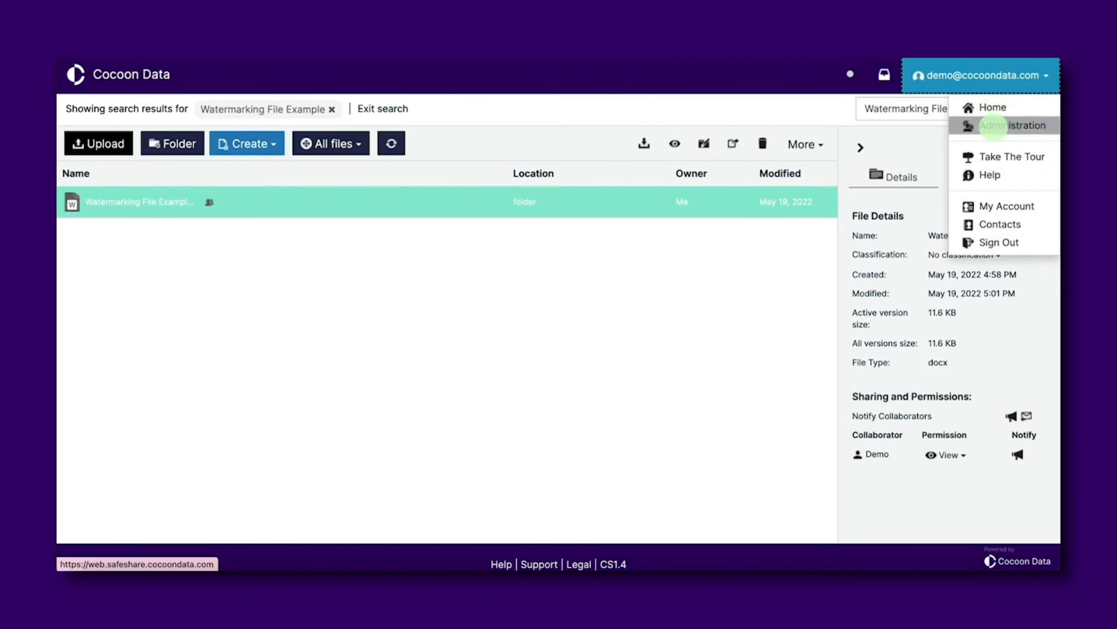
{"action": "left_click", "coordinate": [1005, 126]}
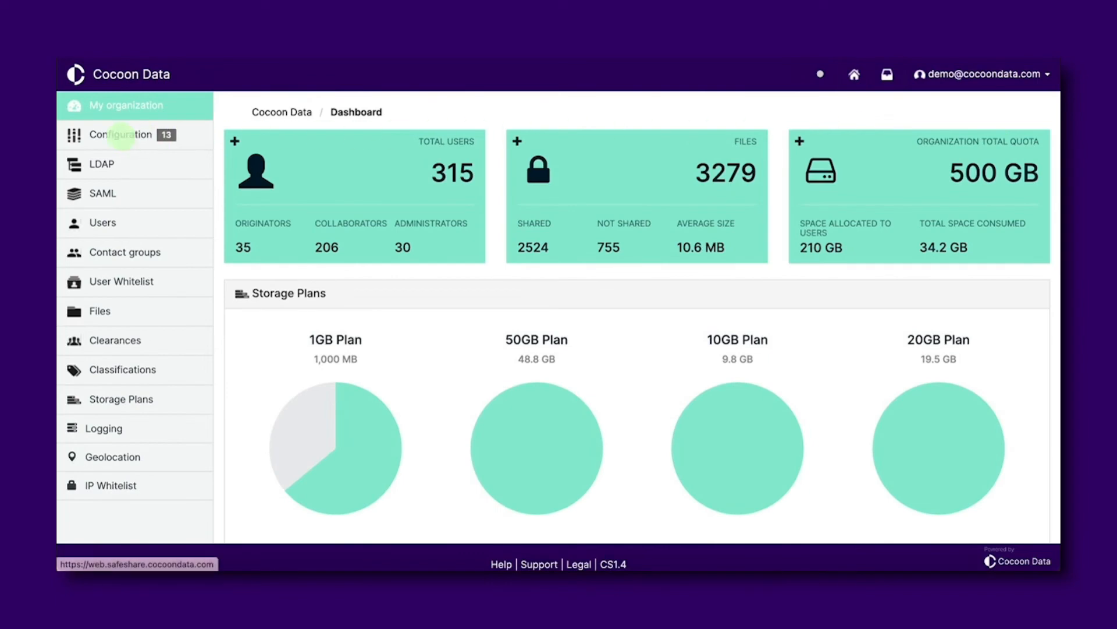
- Show the Configuration properties in the admin sidebar
{"action": "left_click", "coordinate": [121, 135]}
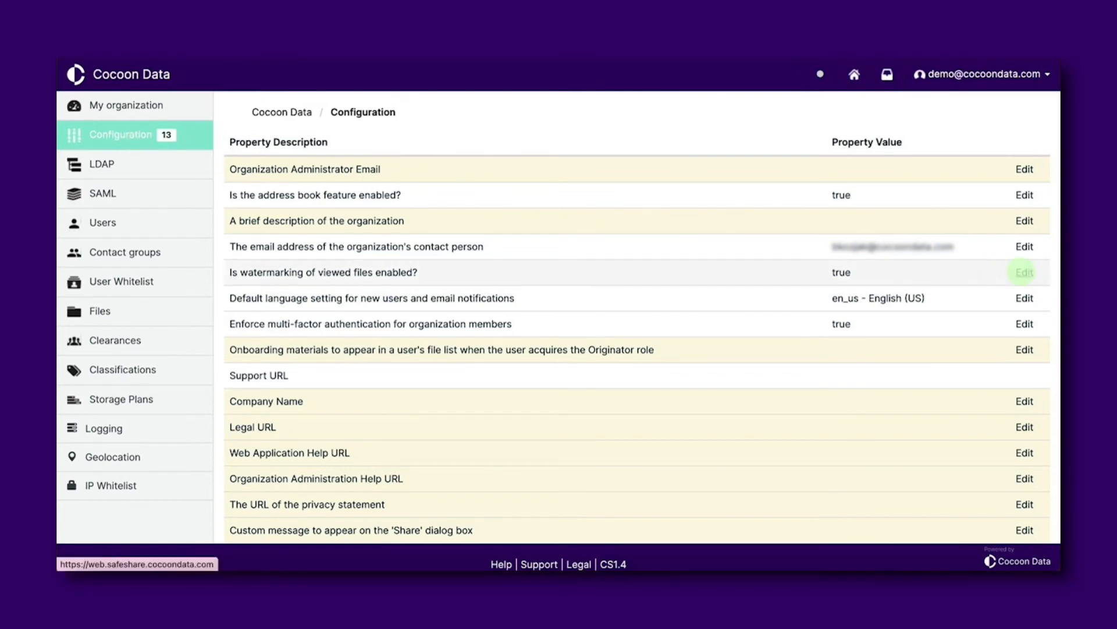
- Set 'Is watermarking of viewed files enabled?' to false and save
{"action": "left_click", "coordinate": [1024, 272]}
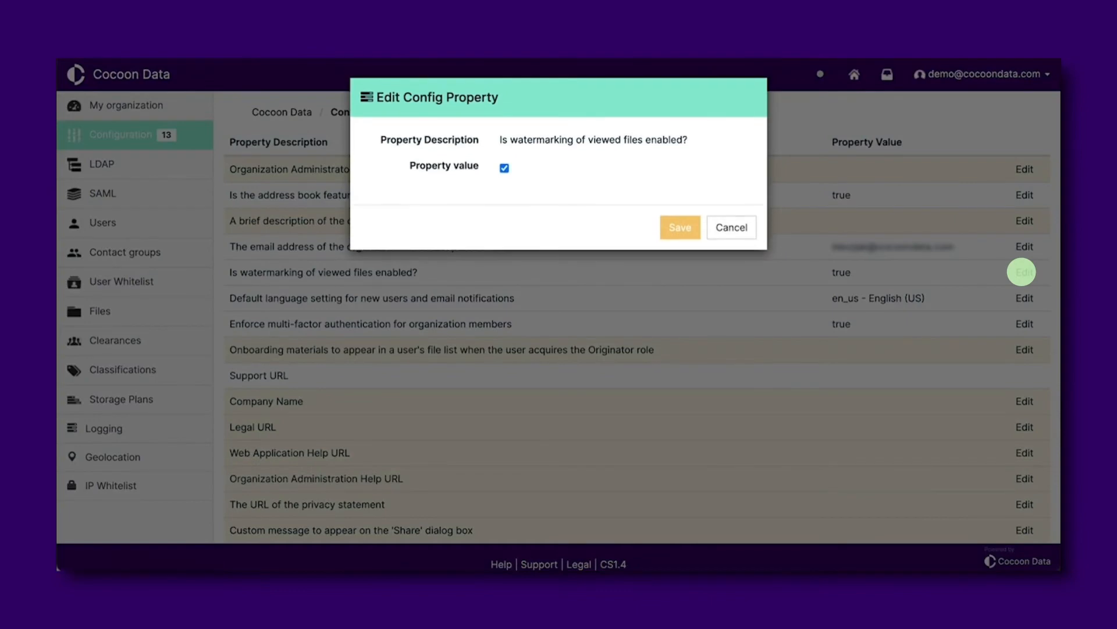
{"action": "left_click", "coordinate": [504, 167]}
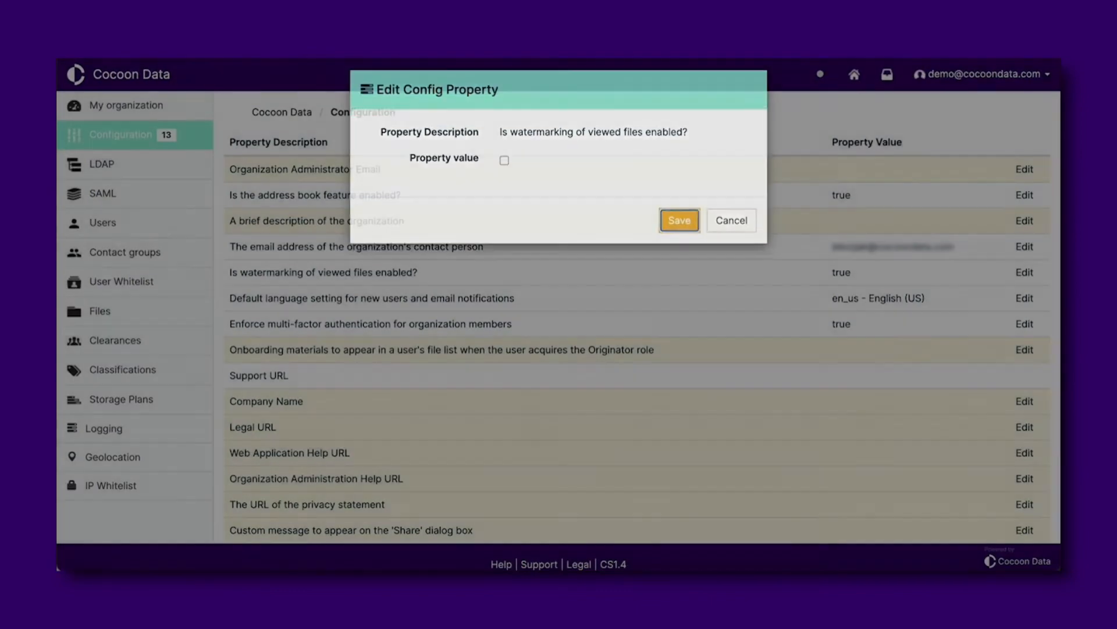
{"action": "left_click", "coordinate": [678, 220]}
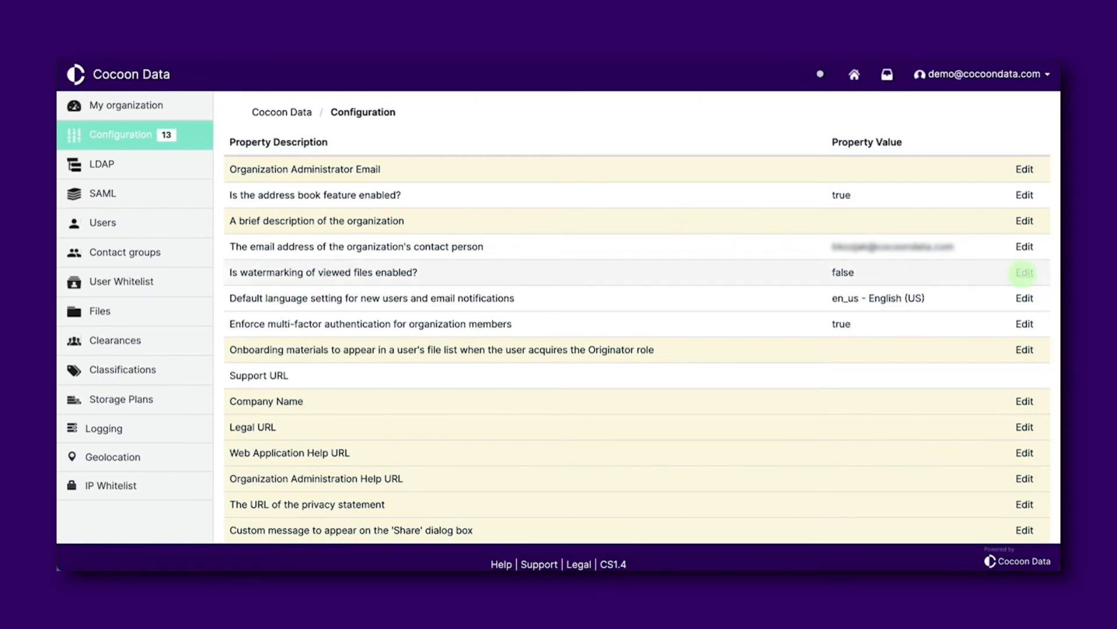
- Edit the watermarking property again and re-check its Property value box
{"action": "left_click", "coordinate": [1024, 272]}
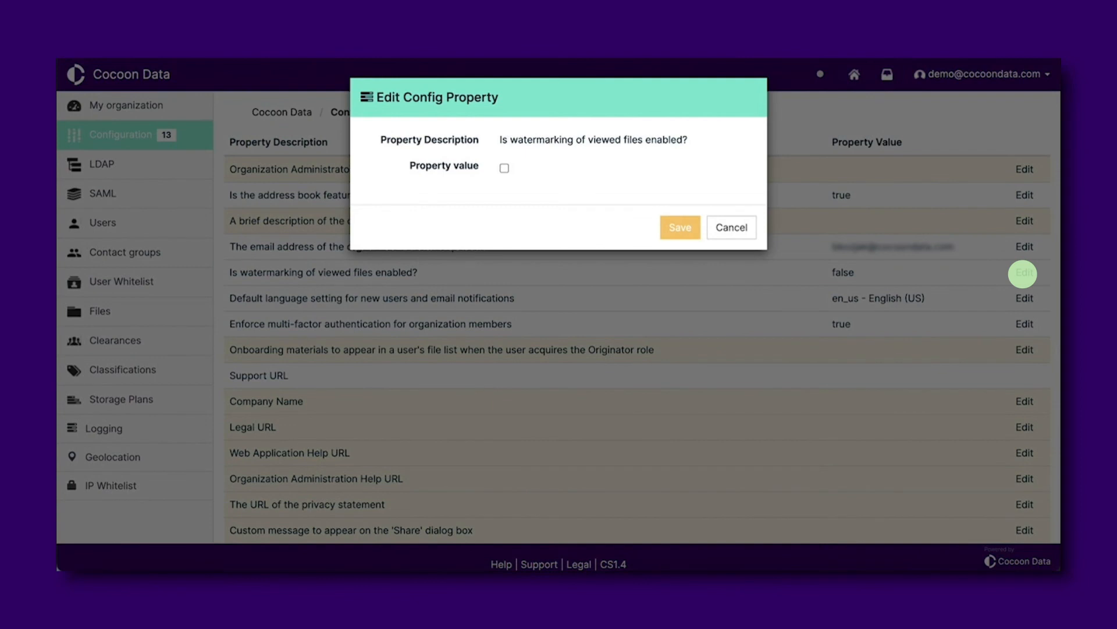
{"action": "left_click", "coordinate": [504, 168]}
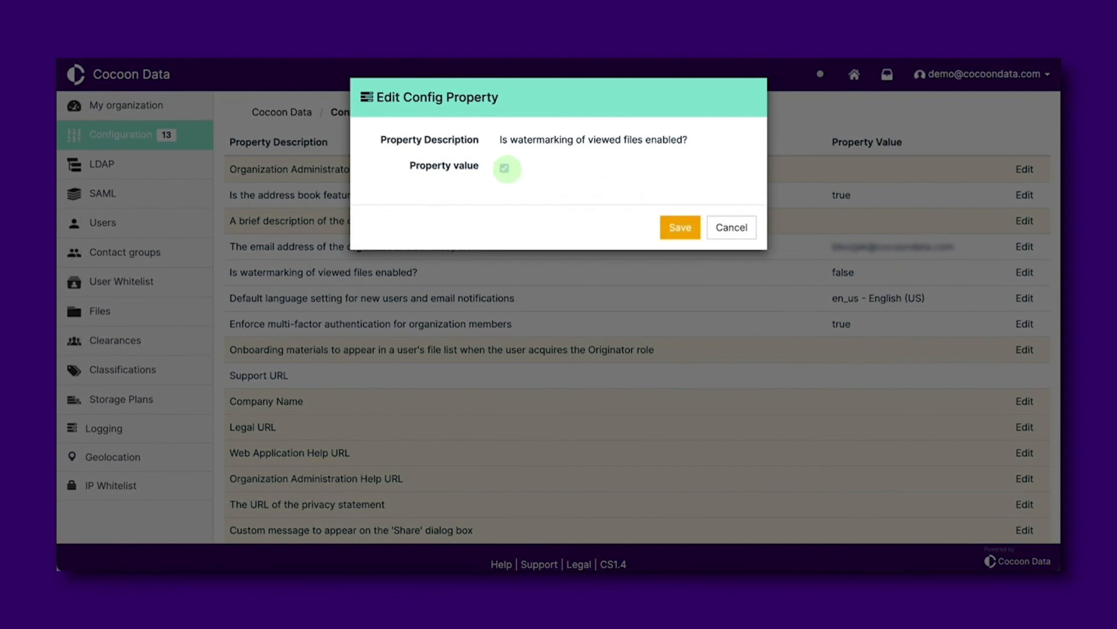
{"action": "left_click", "coordinate": [504, 168]}
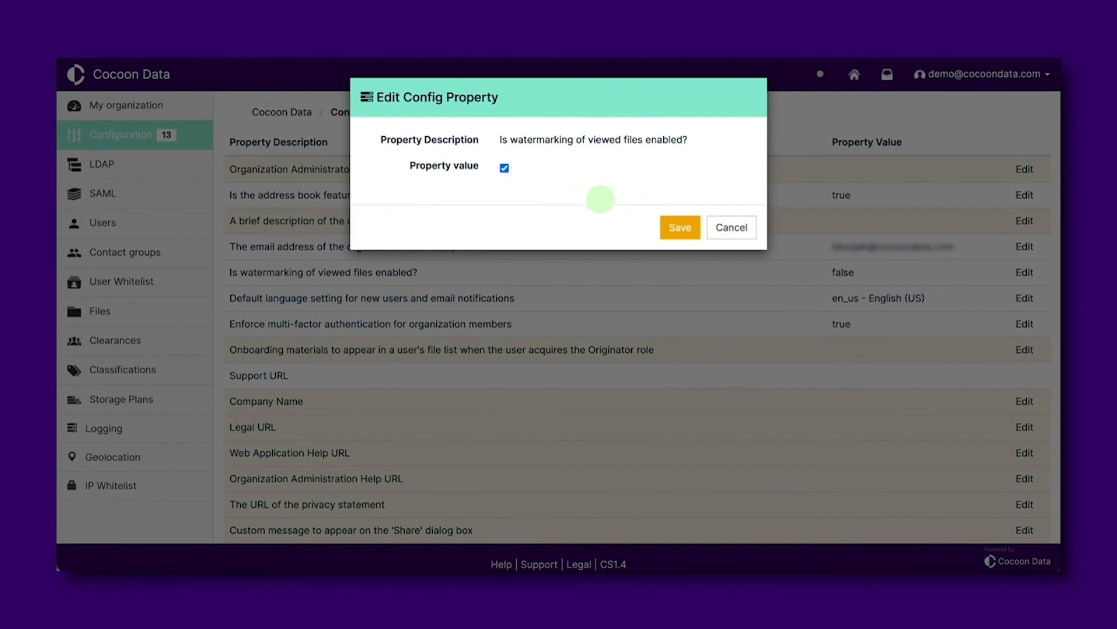